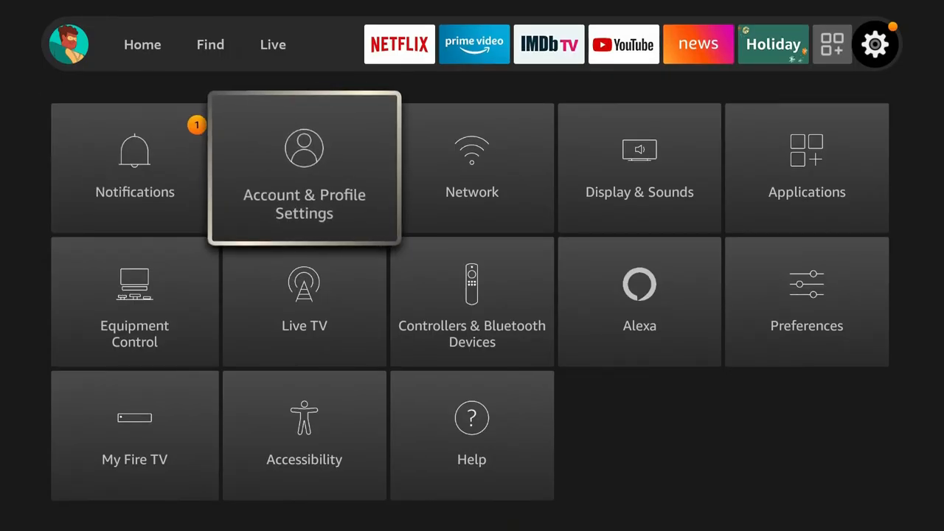
Search the phone app store for 'photos' and scroll through the matching apps.
{"action": "left_click", "coordinate": [304, 168]}
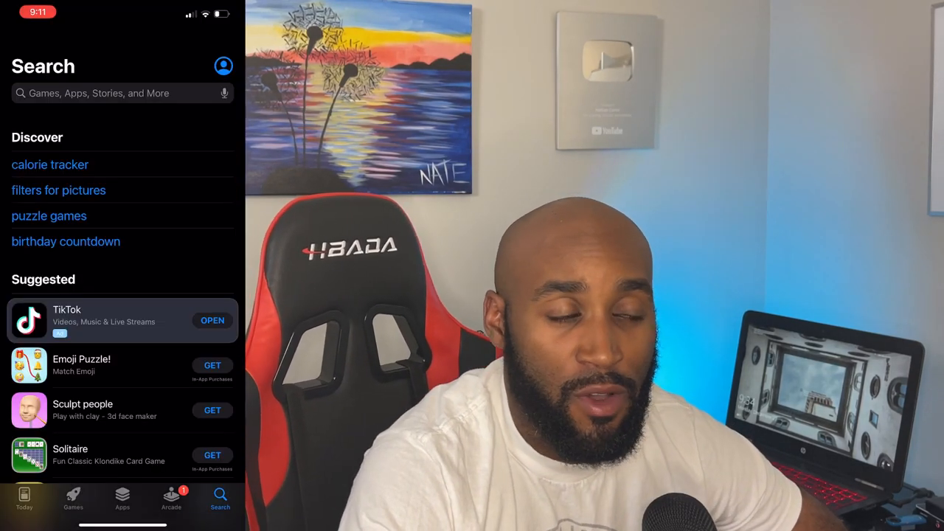
{"action": "type", "text": "p"}
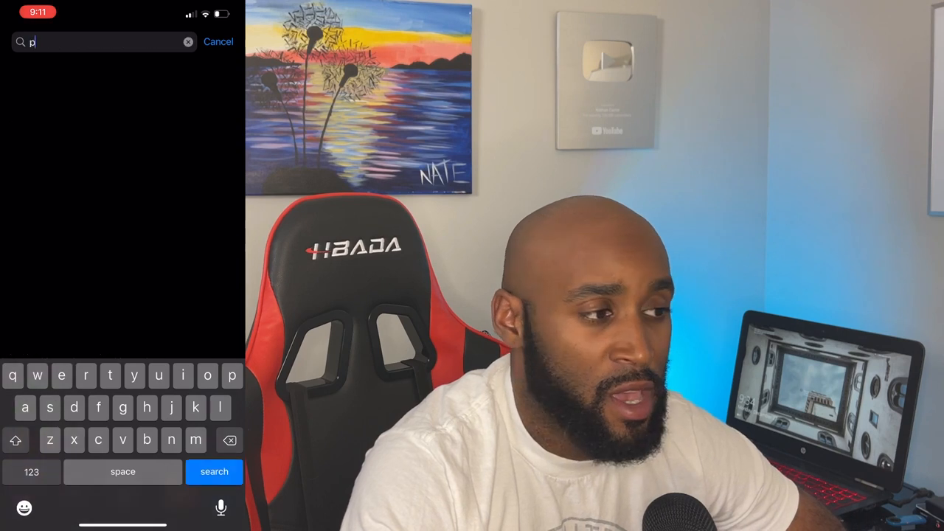
{"action": "type", "text": "hotos"}
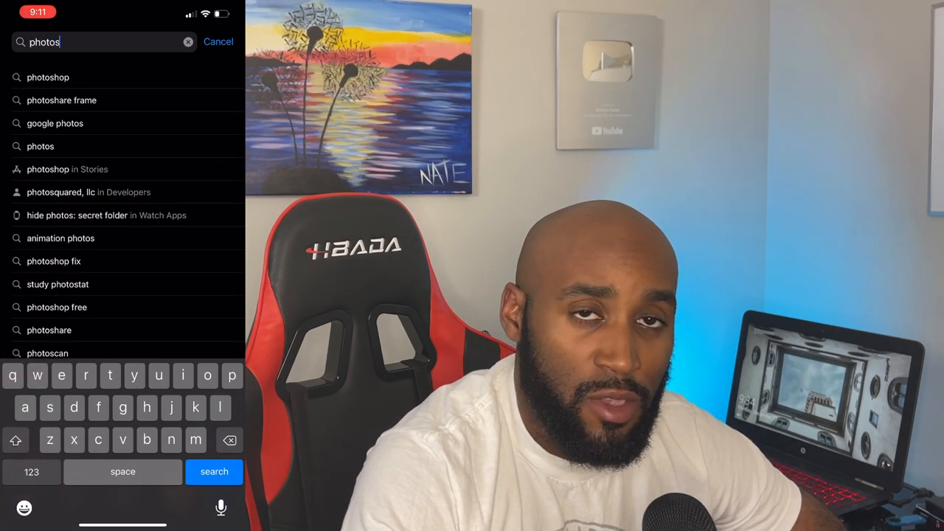
{"action": "left_click", "coordinate": [214, 472]}
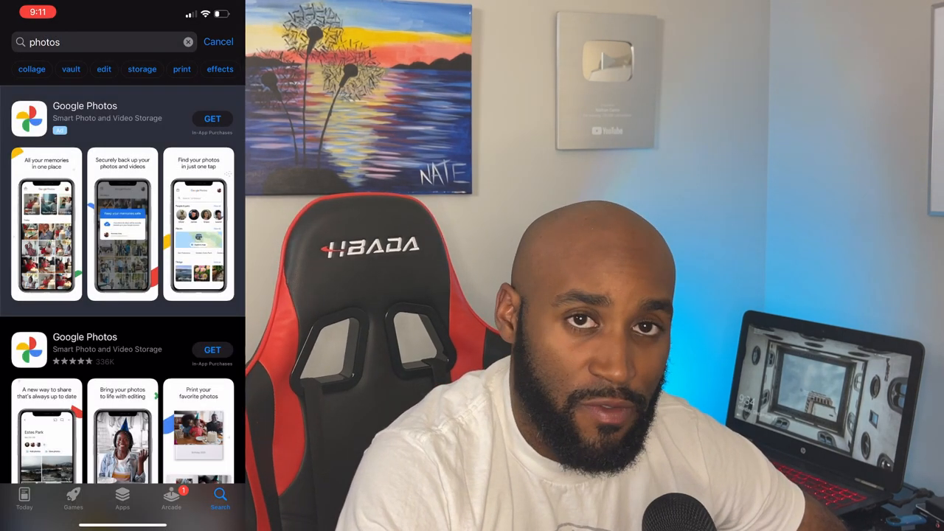
{"action": "scroll", "scroll_direction": "down", "scroll_amount": 3}
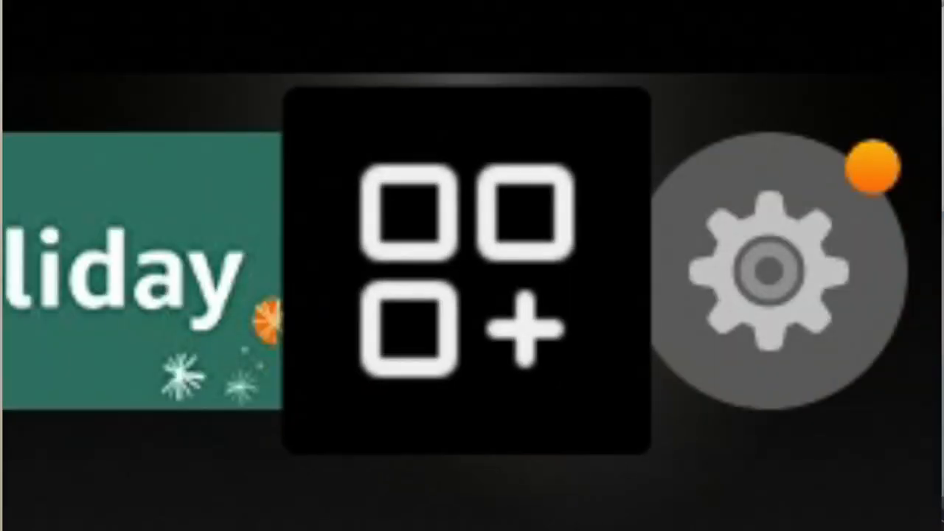
Open the Fire TV Your Apps & Channels library listing Amazon Photos.
{"action": "left_click", "coordinate": [465, 273]}
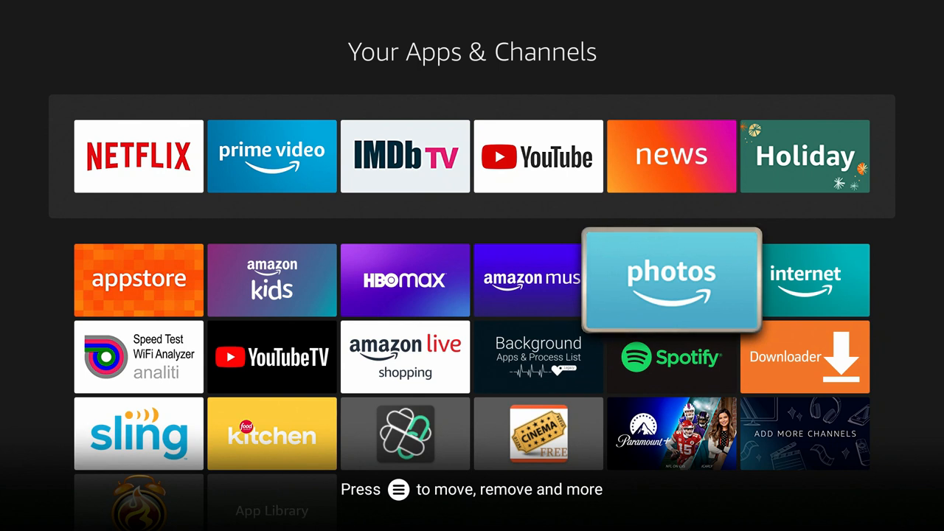
Launch Amazon Photos on Fire TV and jump to the February 2020 photos.
{"action": "left_click", "coordinate": [671, 279]}
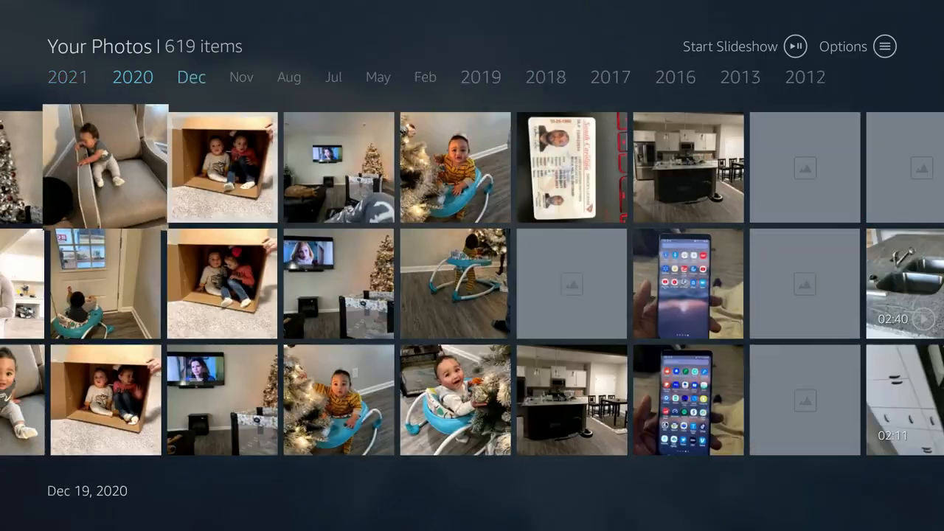
{"action": "left_click", "coordinate": [422, 77]}
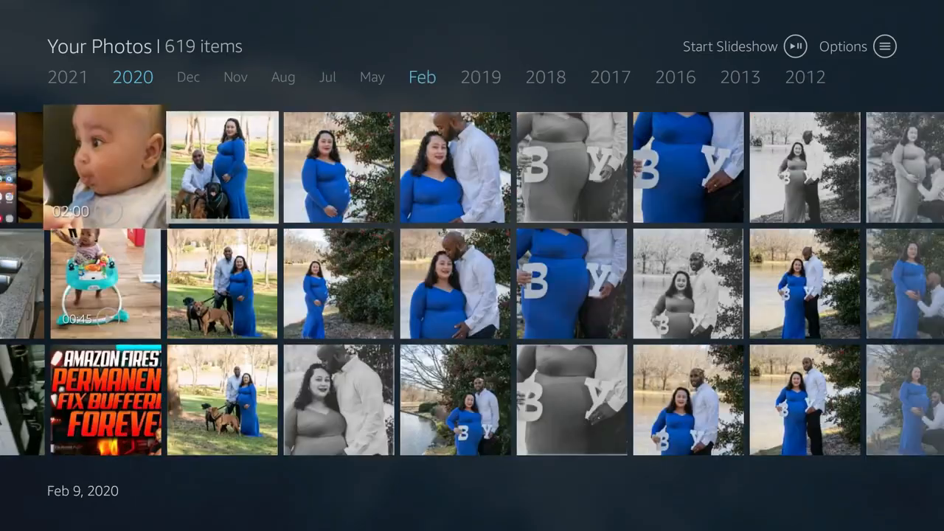
{"action": "scroll", "scroll_direction": "right", "scroll_amount": 3}
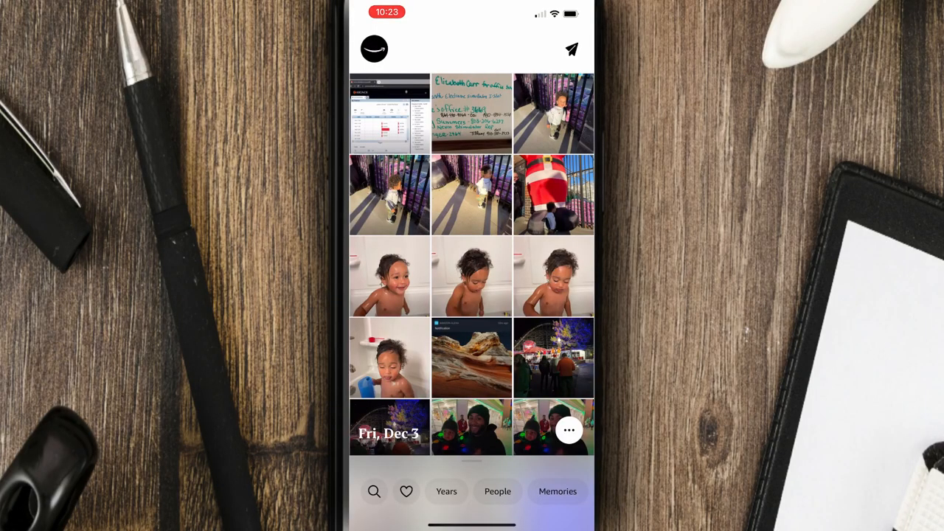
Scroll the phone's February 2020 photos, then open the Amazon account storage page.
{"action": "scroll", "scroll_direction": "down", "scroll_amount": 3}
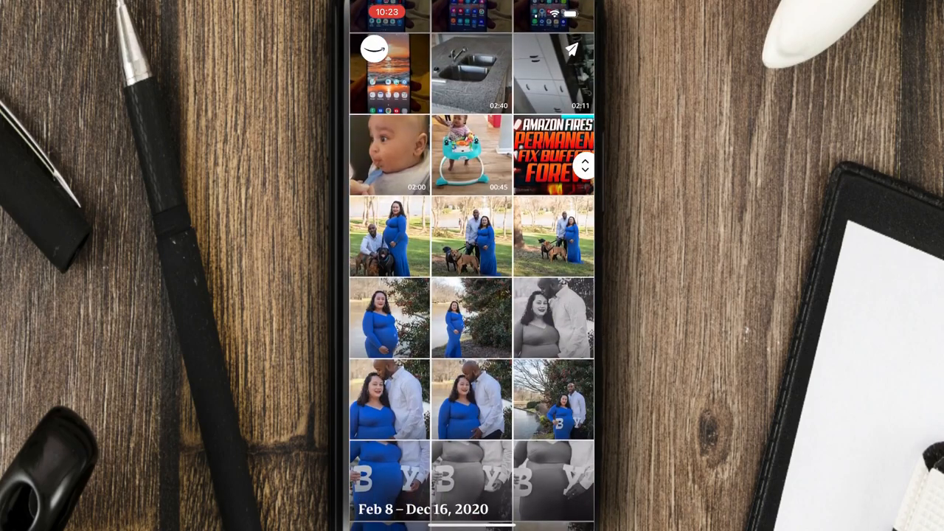
{"action": "scroll", "scroll_direction": "down", "scroll_amount": 3}
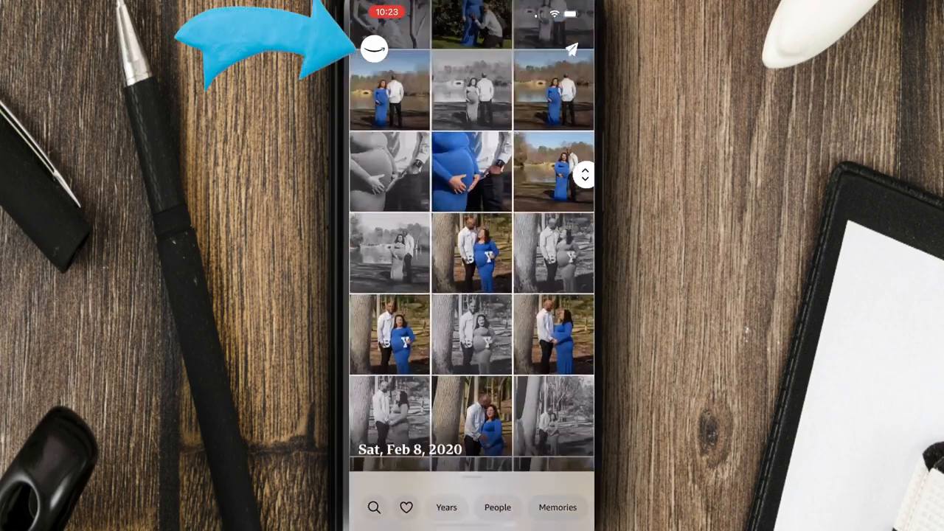
{"action": "left_click", "coordinate": [374, 49]}
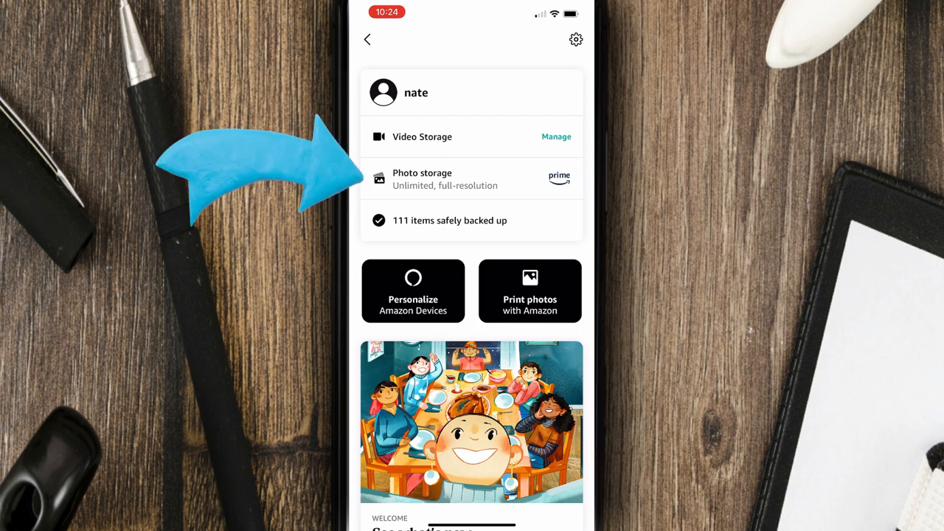
{"action": "left_click", "coordinate": [556, 136]}
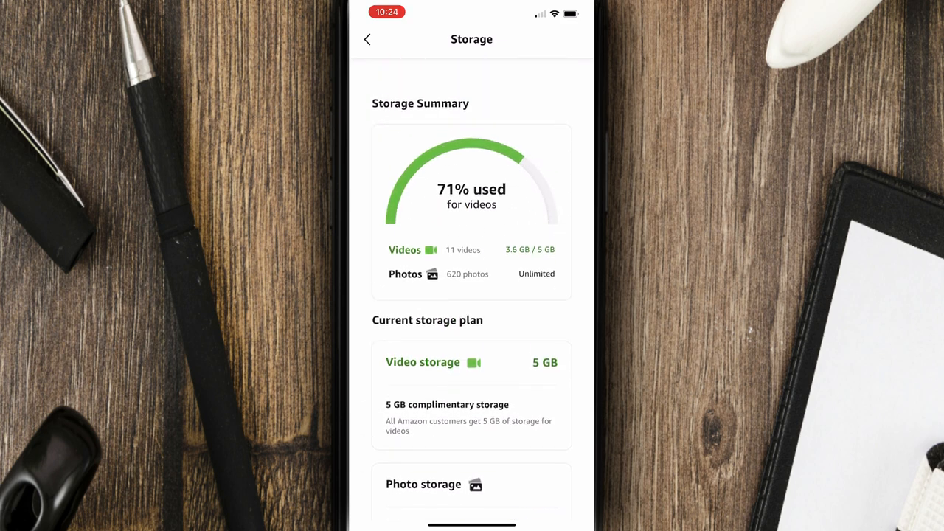
{"action": "scroll", "scroll_direction": "down", "scroll_amount": 3}
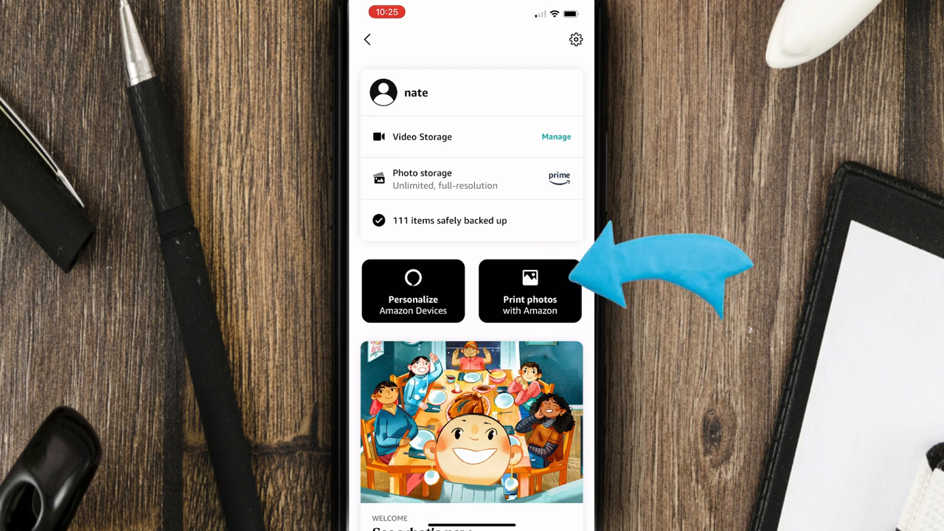
Browse the print shop catalog of photo books, décor, prints and cards.
{"action": "left_click", "coordinate": [530, 291]}
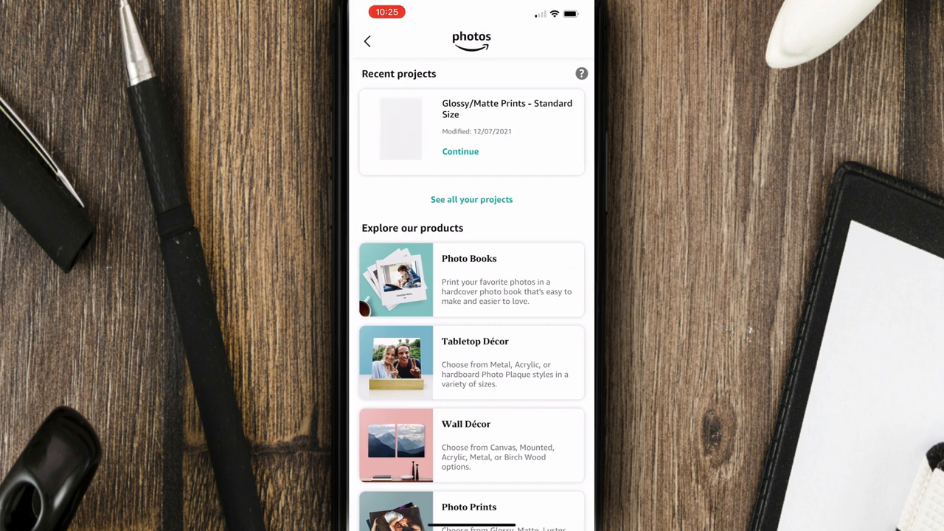
{"action": "scroll", "scroll_direction": "down", "scroll_amount": 3}
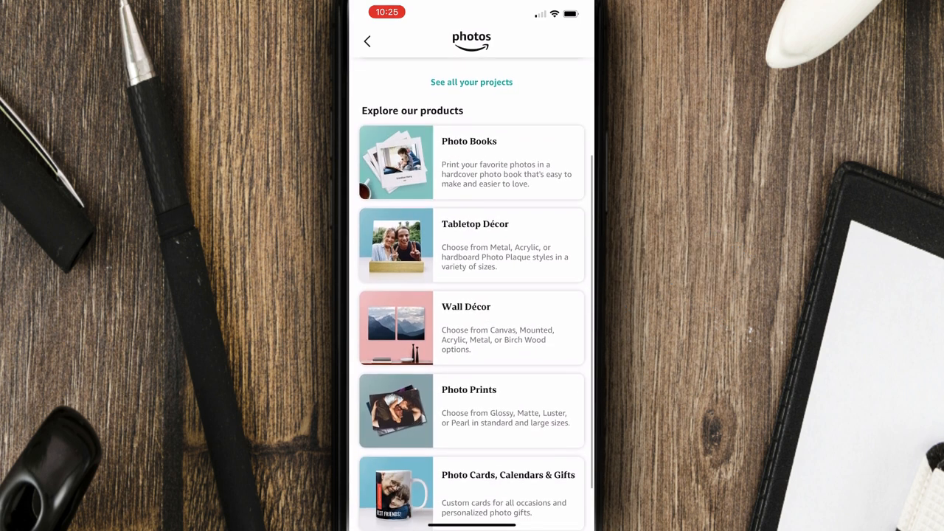
{"action": "scroll", "scroll_direction": "down", "scroll_amount": 3}
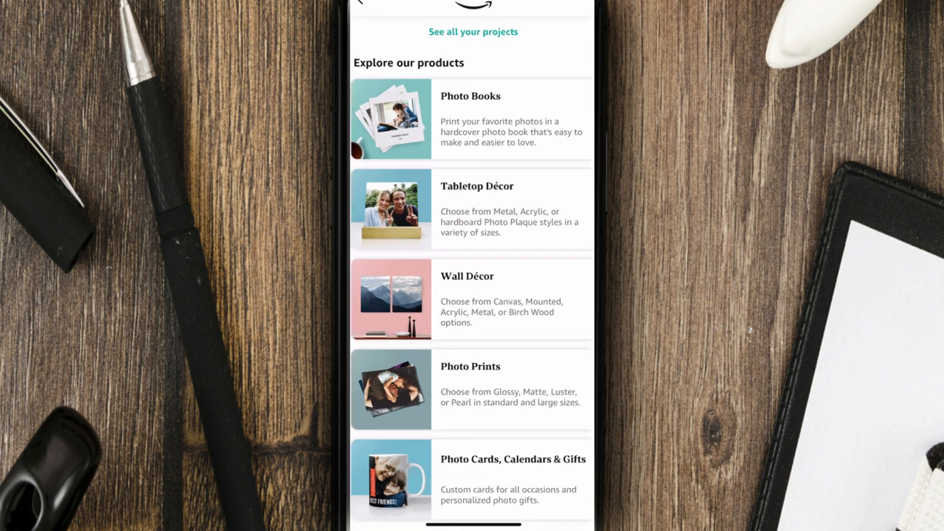
{"action": "scroll", "scroll_direction": "down", "scroll_amount": 3}
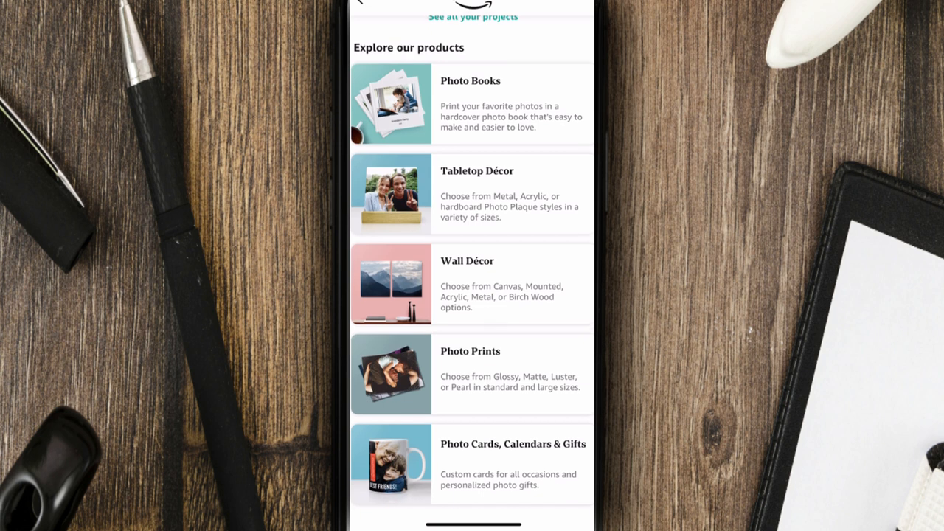
{"action": "scroll", "scroll_direction": "down", "scroll_amount": 3}
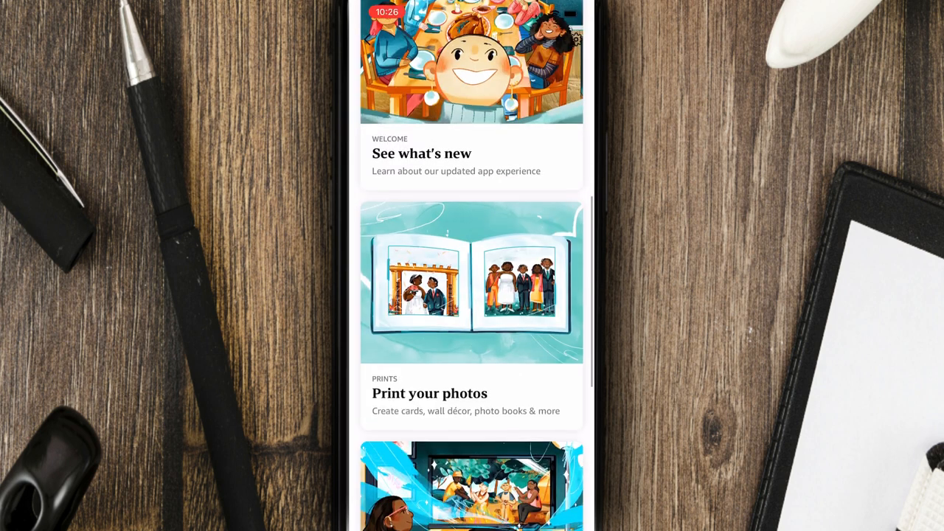
Scroll the account page and open Personalize Amazon Devices.
{"action": "scroll", "scroll_direction": "down", "scroll_amount": 3}
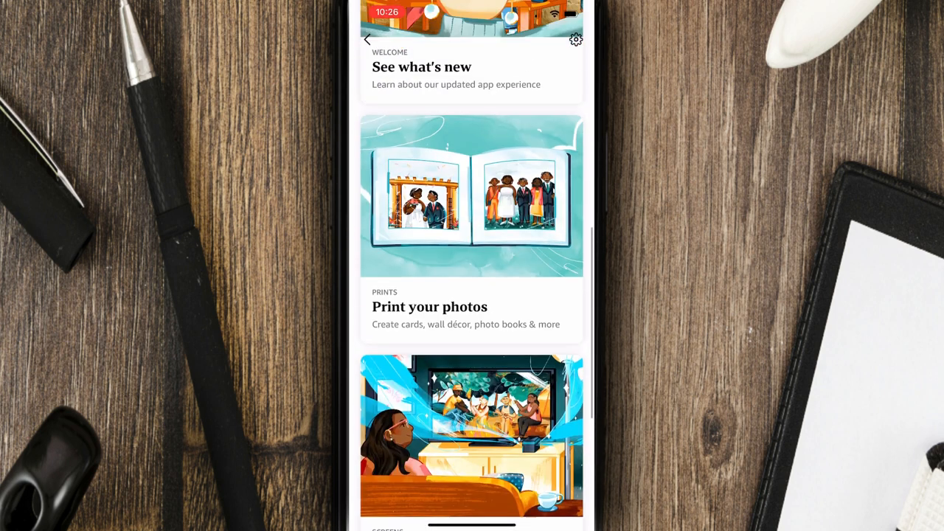
{"action": "scroll", "scroll_direction": "down", "scroll_amount": 3}
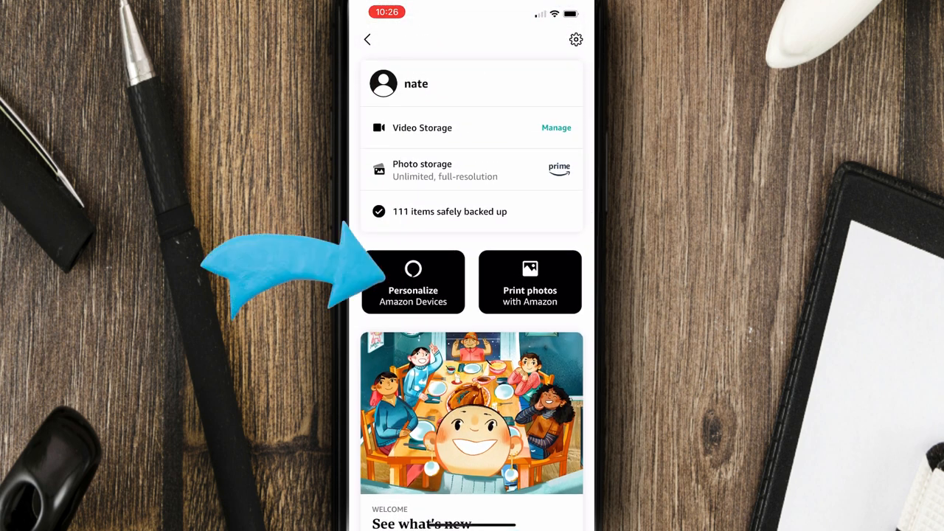
{"action": "left_click", "coordinate": [413, 282]}
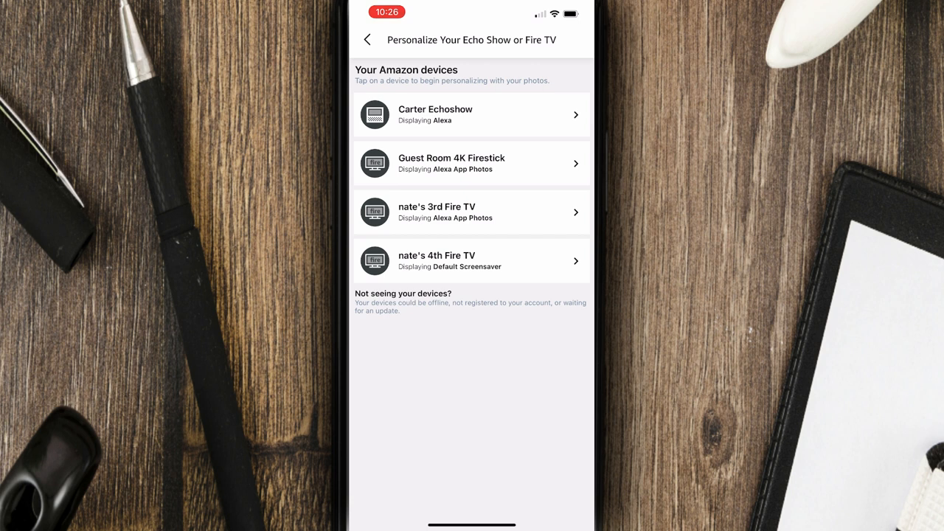
Open Carter Echoshow display settings, deselecting and reselecting the 43-item Alexa album.
{"action": "left_click", "coordinate": [471, 114]}
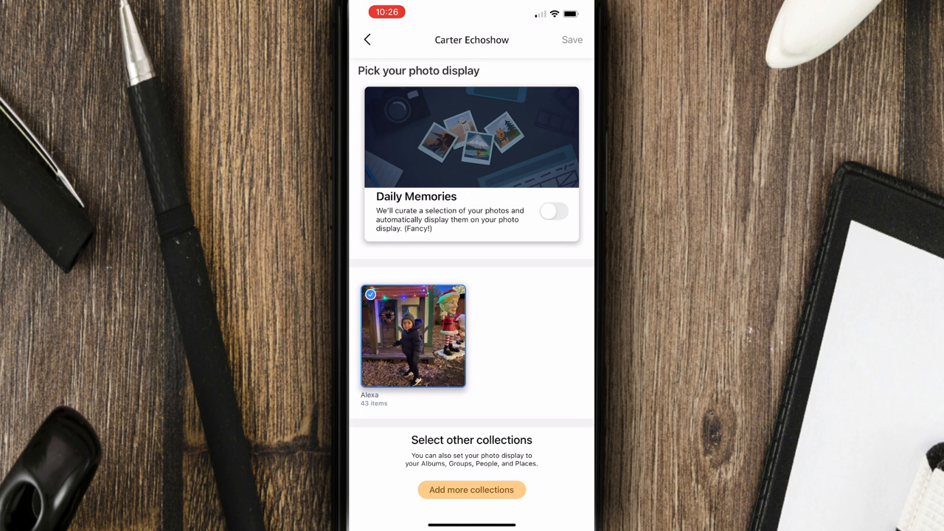
{"action": "left_click", "coordinate": [370, 295]}
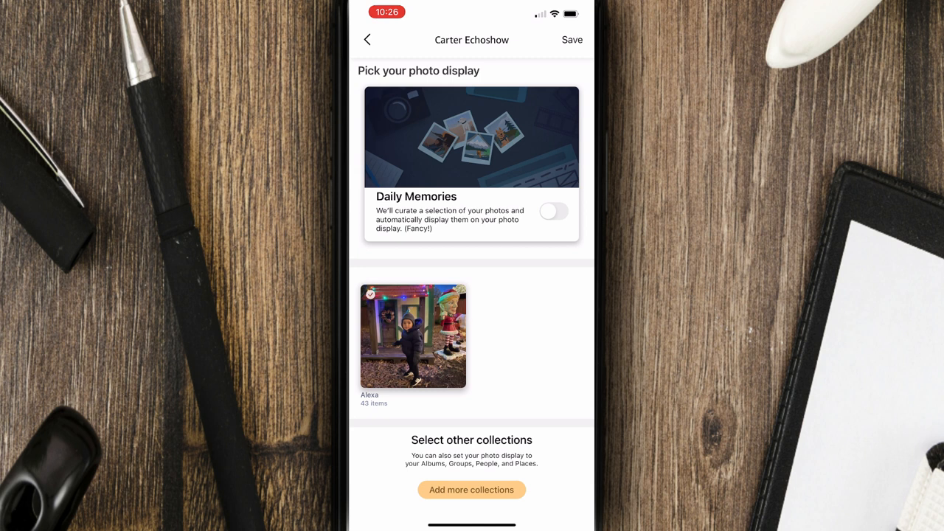
{"action": "left_click", "coordinate": [412, 336]}
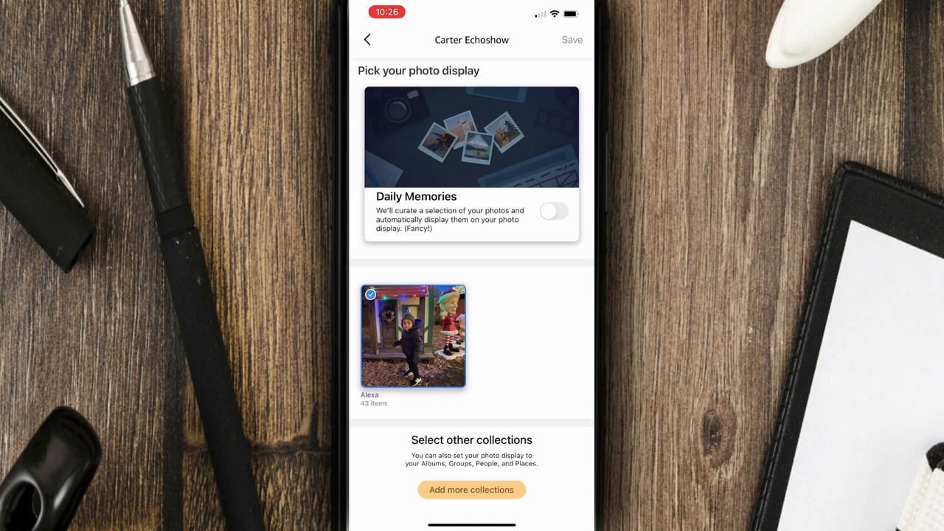
Preview collections unsaved, then review Guest Room 4K Firestick's Alexa App Photos screensaver.
{"action": "left_click", "coordinate": [472, 490]}
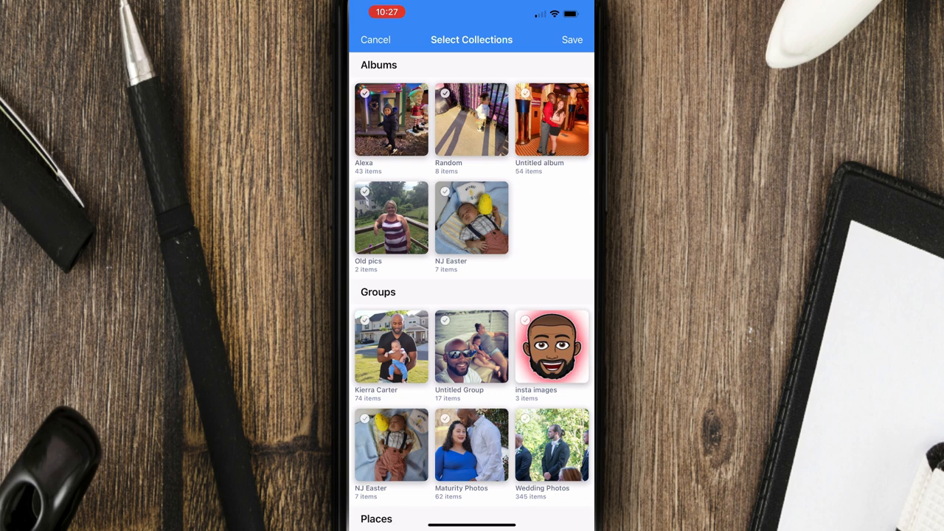
{"action": "left_click", "coordinate": [375, 40]}
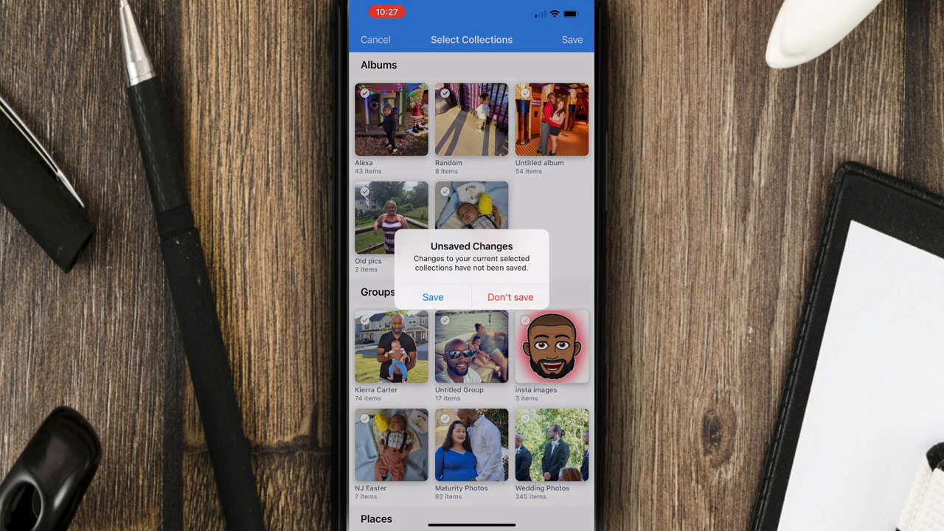
{"action": "left_click", "coordinate": [510, 297]}
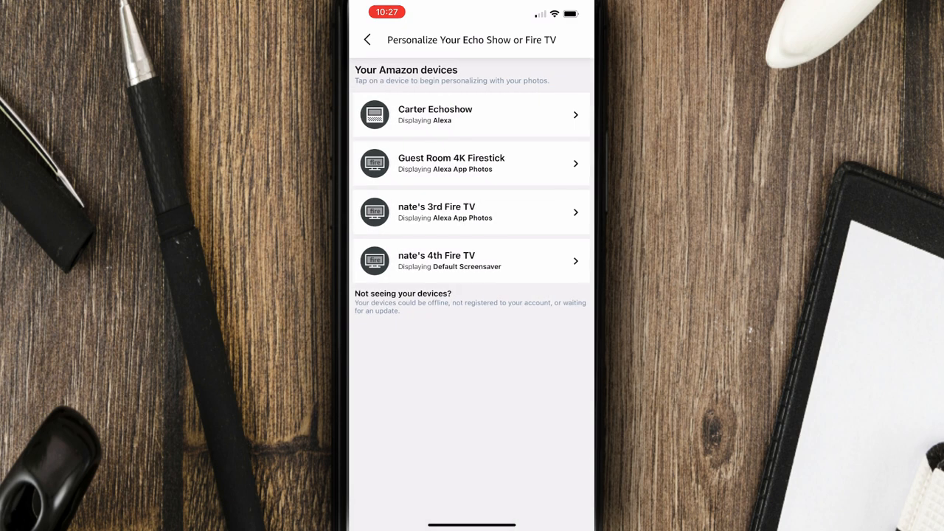
{"action": "left_click", "coordinate": [471, 163]}
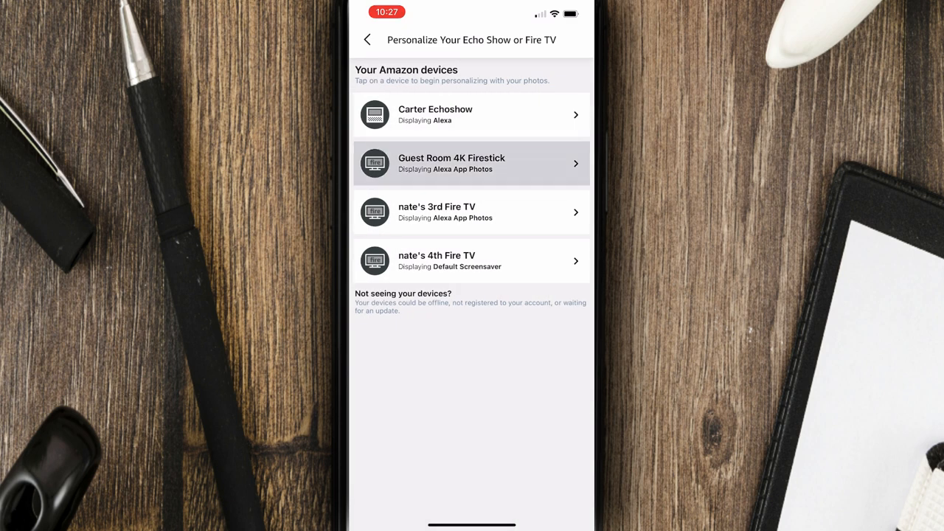
{"action": "left_click", "coordinate": [472, 163]}
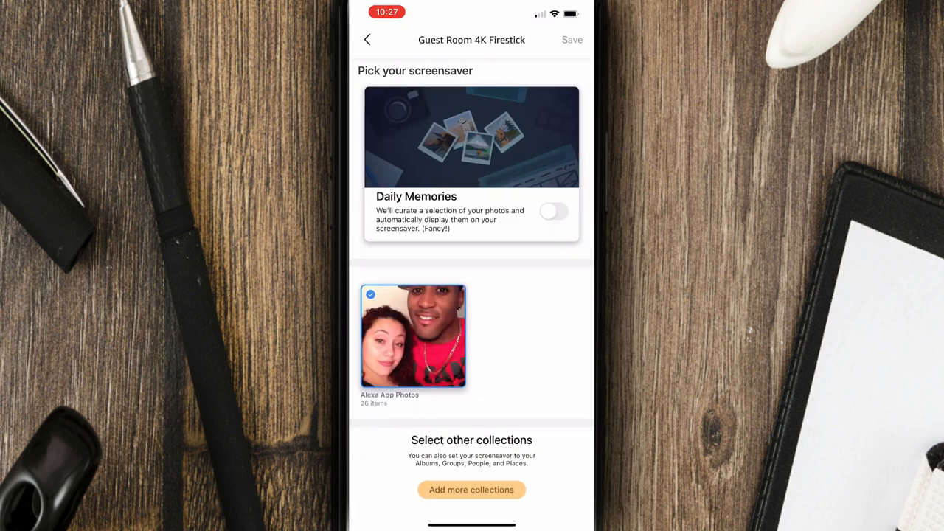
{"action": "left_click", "coordinate": [367, 40]}
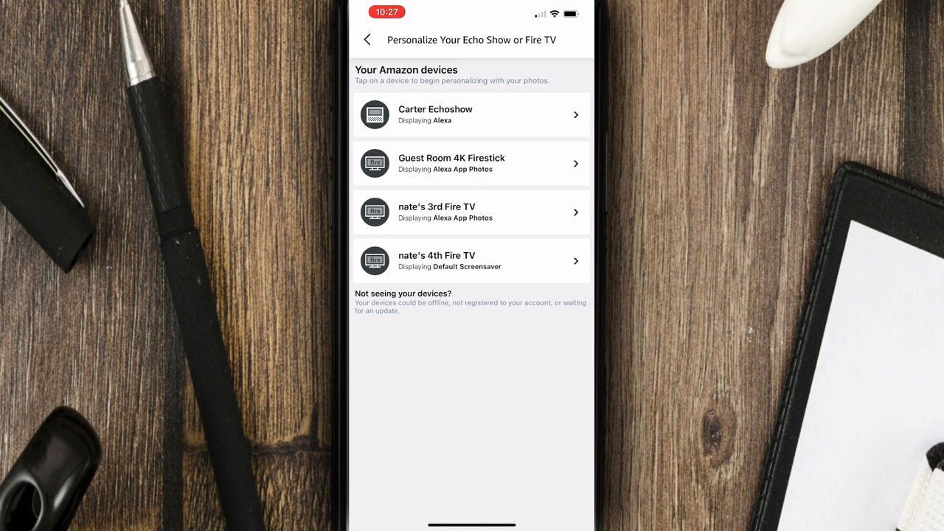
{"action": "left_click", "coordinate": [367, 40]}
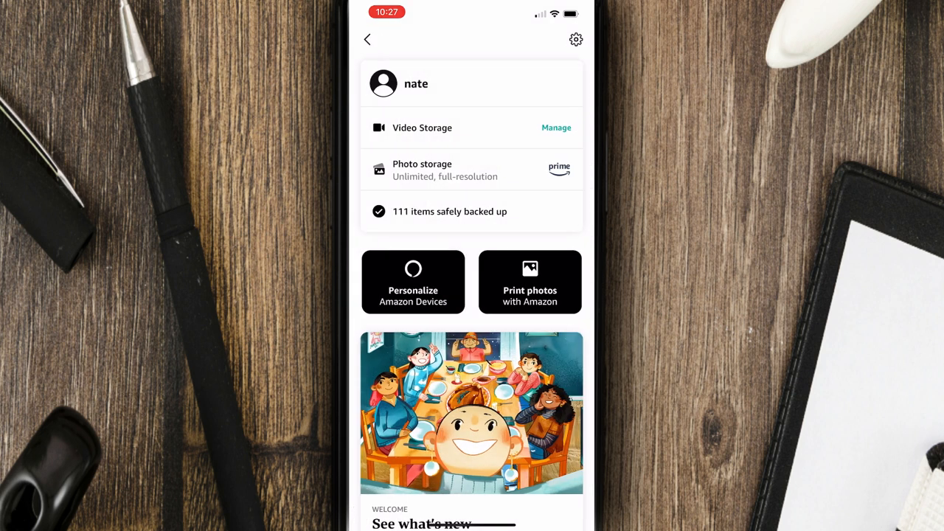
Return to the library, select seven holiday-light photos and bring up Add to album.
{"action": "left_click", "coordinate": [367, 39]}
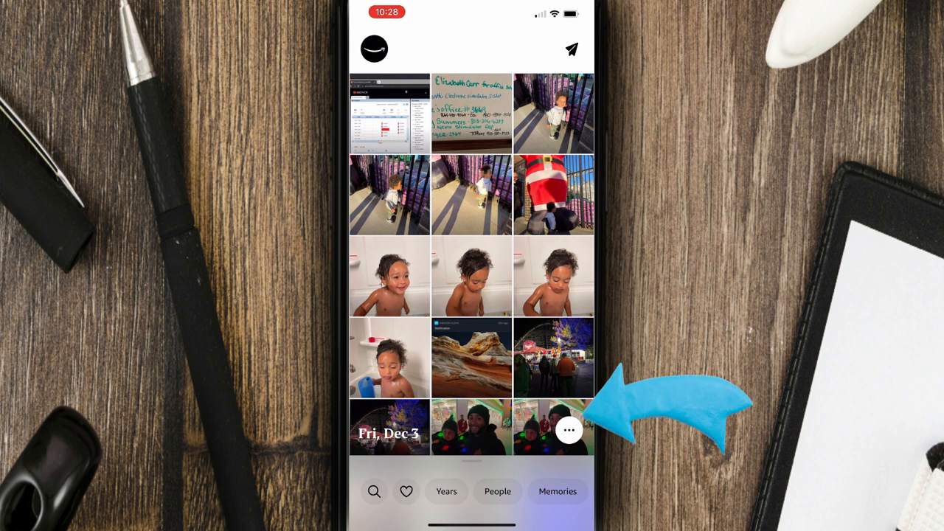
{"action": "left_click", "coordinate": [569, 428]}
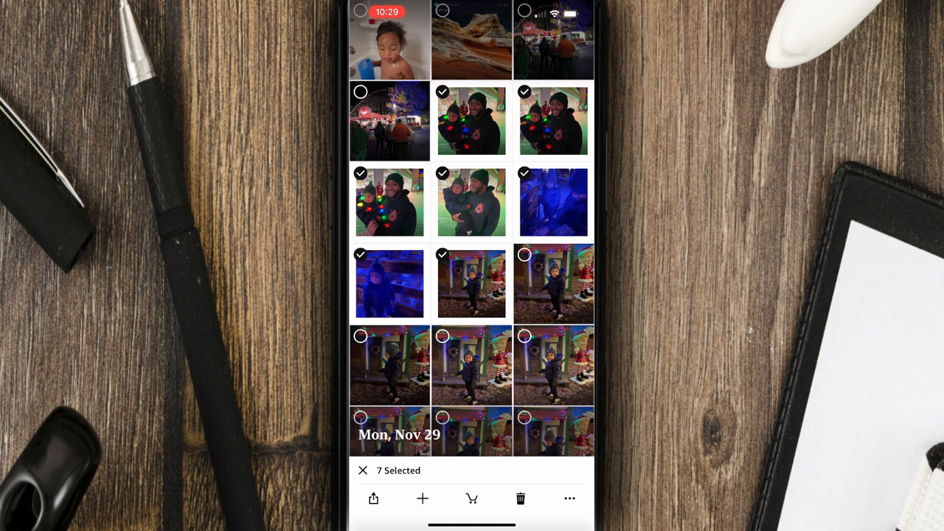
{"action": "left_click", "coordinate": [423, 499]}
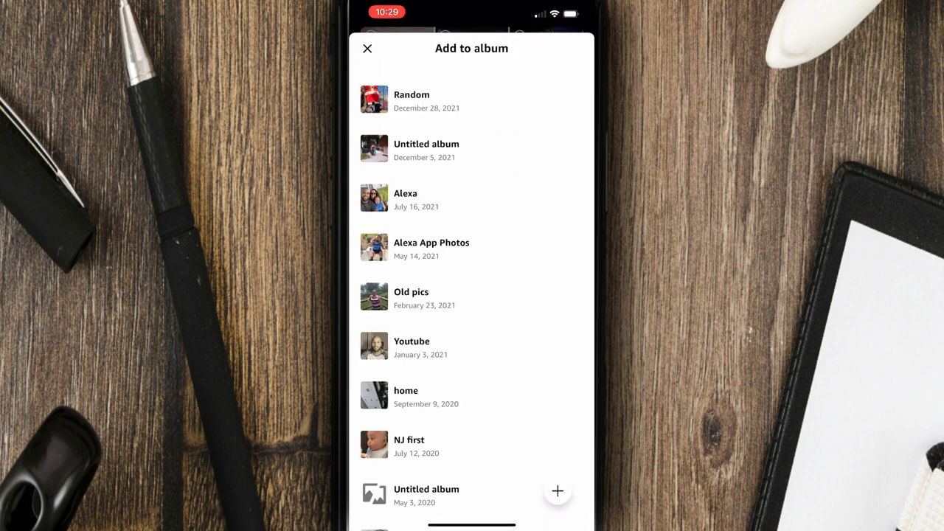
Create a new album named 'Christmas random' for the seven selected photos.
{"action": "left_click", "coordinate": [557, 490]}
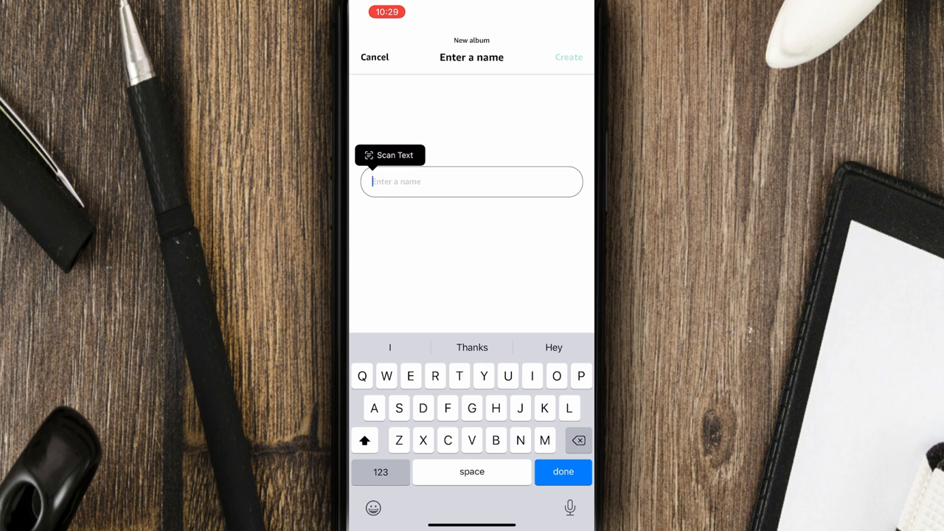
{"action": "type", "text": "Christmas"}
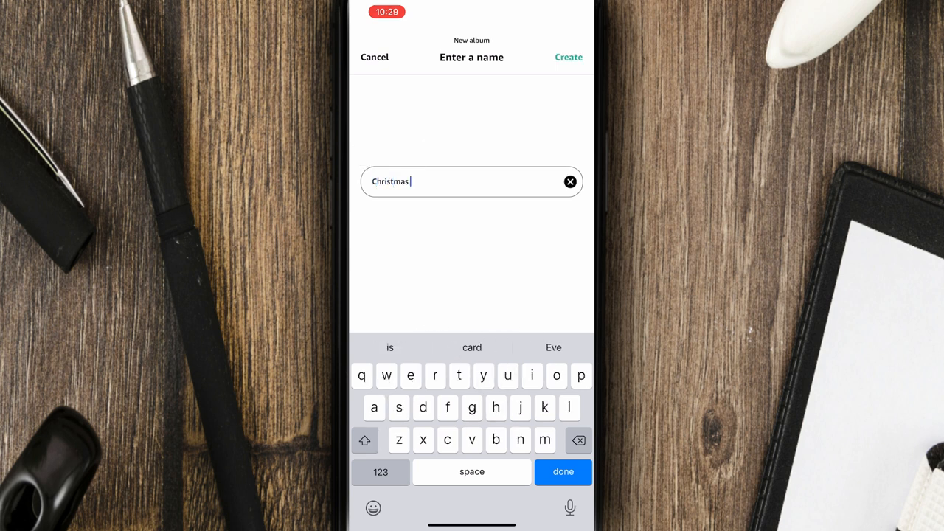
{"action": "type", "text": "random"}
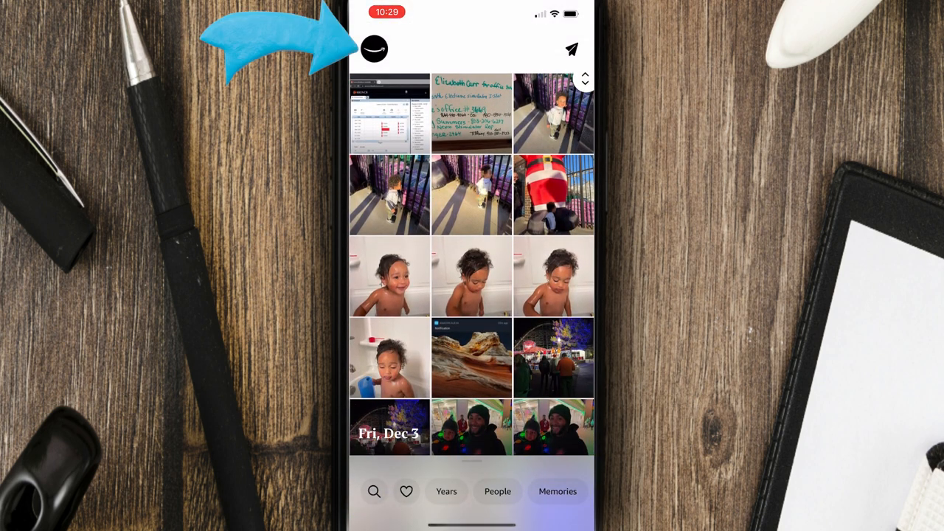
Add the Christmas random collection to the Carter Echoshow display and save.
{"action": "left_click", "coordinate": [374, 48]}
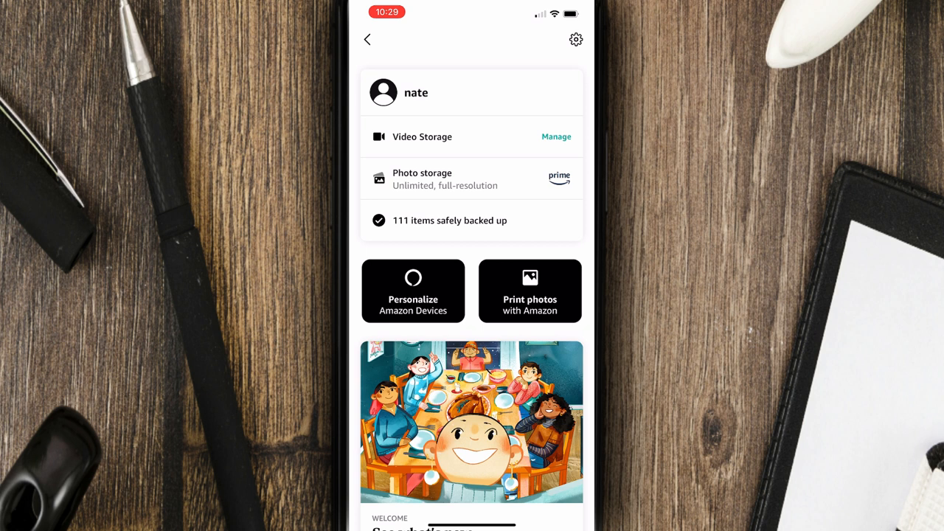
{"action": "left_click", "coordinate": [412, 290]}
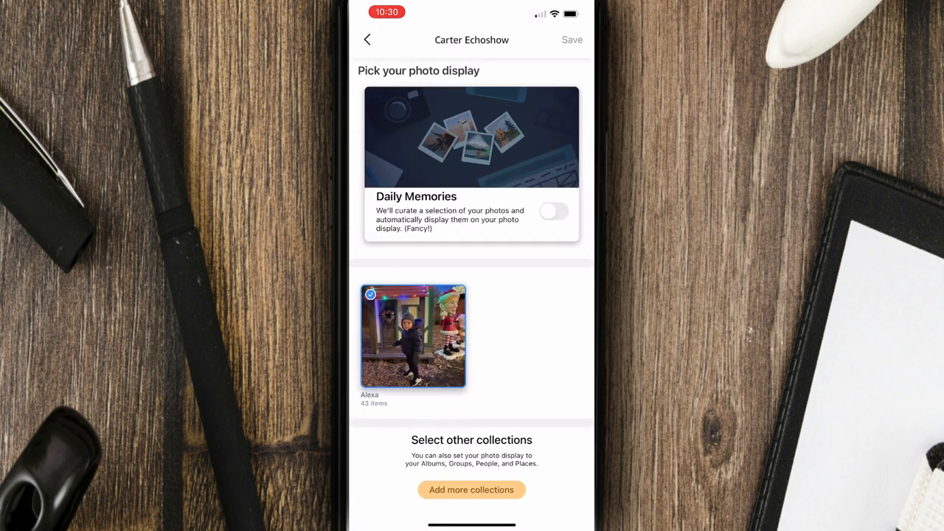
{"action": "left_click", "coordinate": [471, 490]}
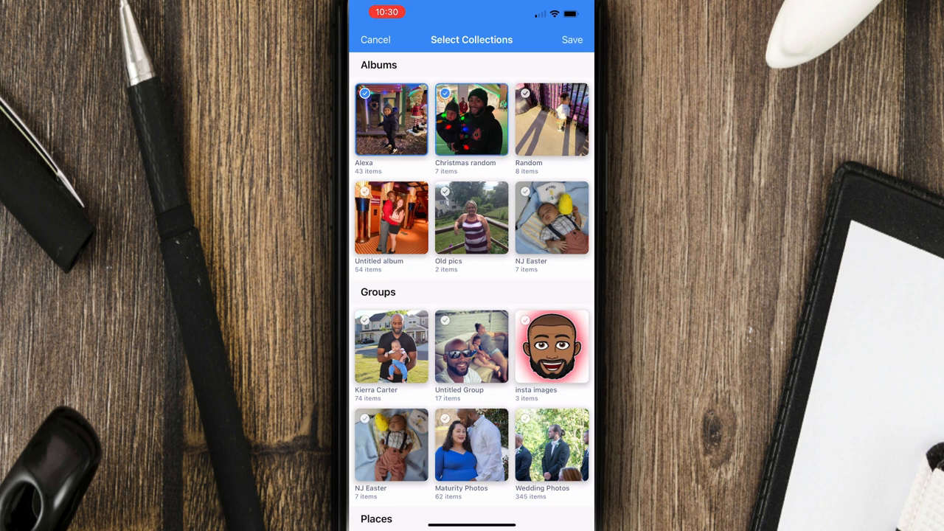
{"action": "left_click", "coordinate": [573, 39]}
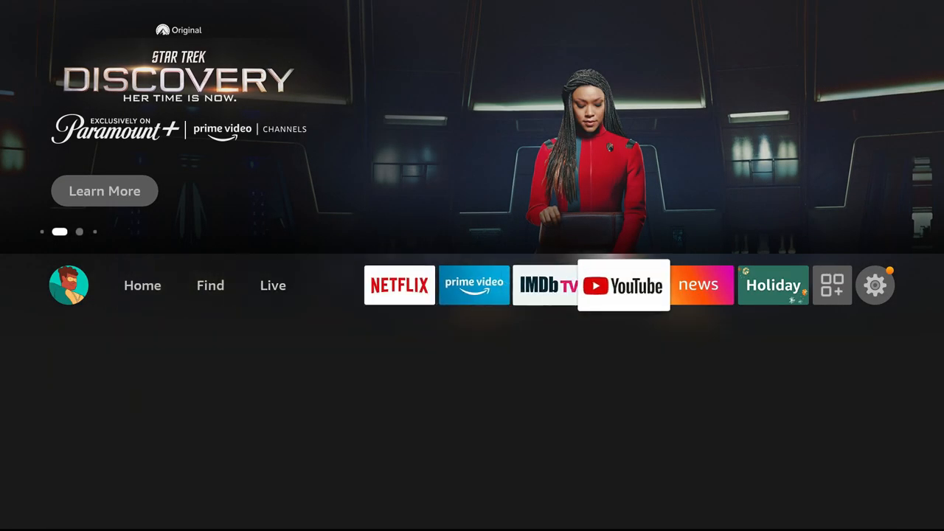
Go to Fire TV Settings, Display & Sounds, then Screensaver.
{"action": "left_click", "coordinate": [875, 285]}
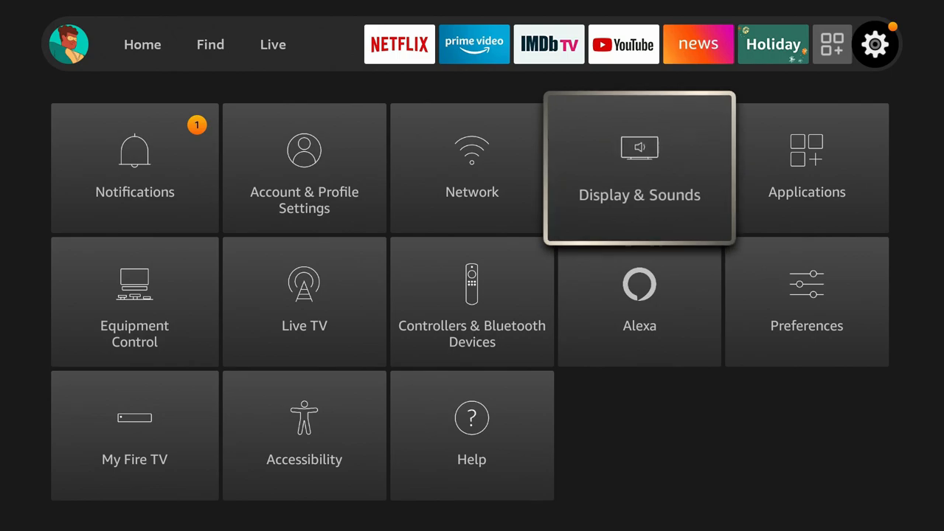
{"action": "left_click", "coordinate": [639, 166]}
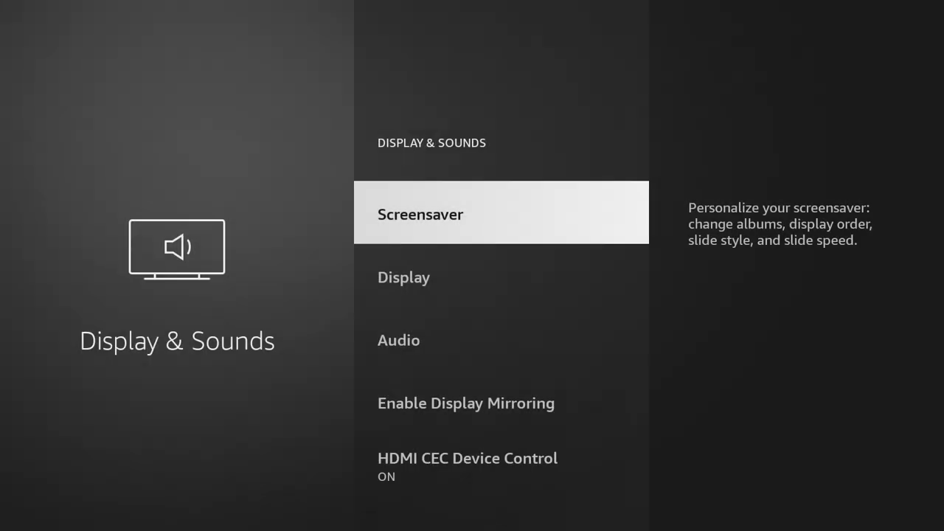
{"action": "left_click", "coordinate": [419, 214]}
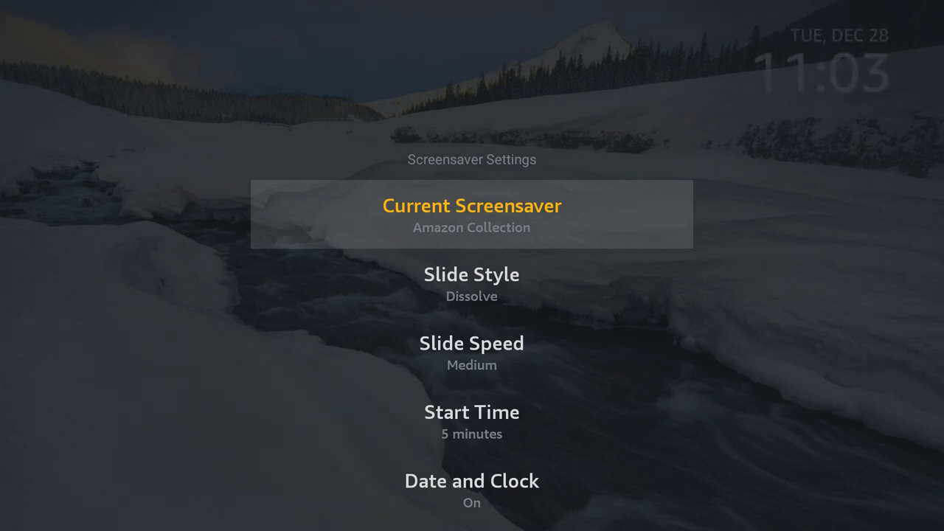
Choose insta images as the Fire TV's current screensaver collection.
{"action": "left_click", "coordinate": [471, 206]}
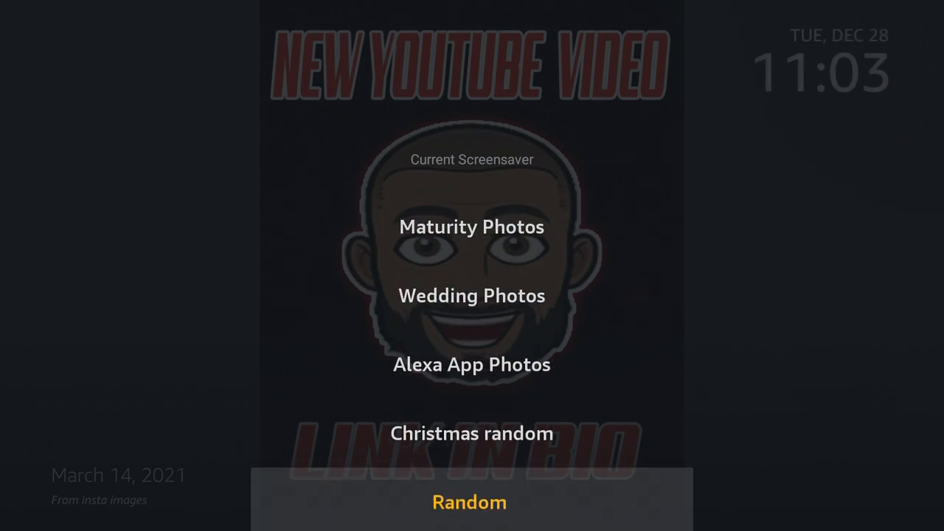
{"action": "scroll", "scroll_direction": "down", "scroll_amount": 3}
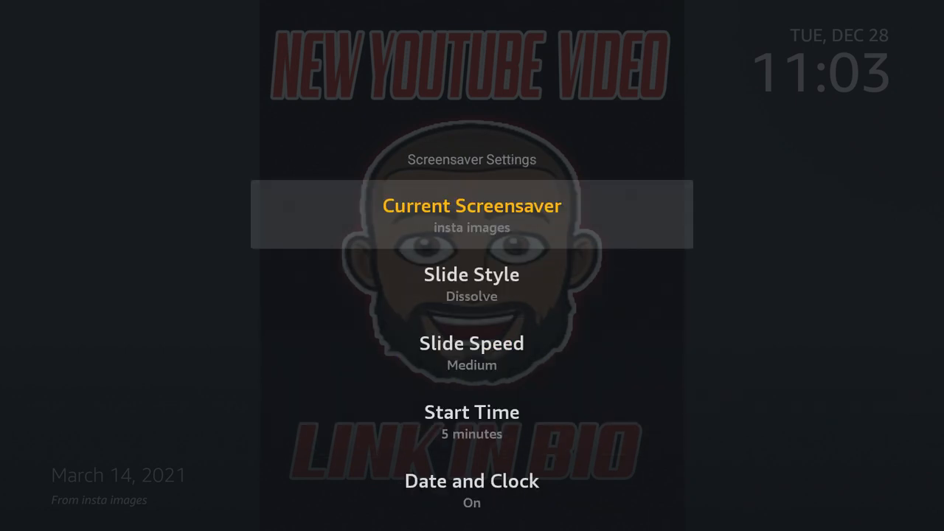
Switch the screensaver slide style to Pan & Zoom, then move to Start Time.
{"action": "key", "text": "Down"}
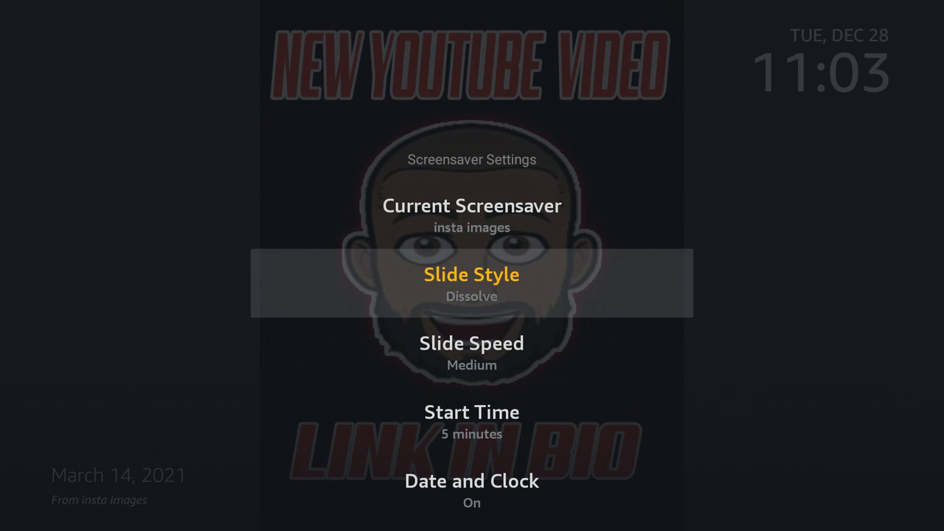
{"action": "left_click", "coordinate": [471, 275]}
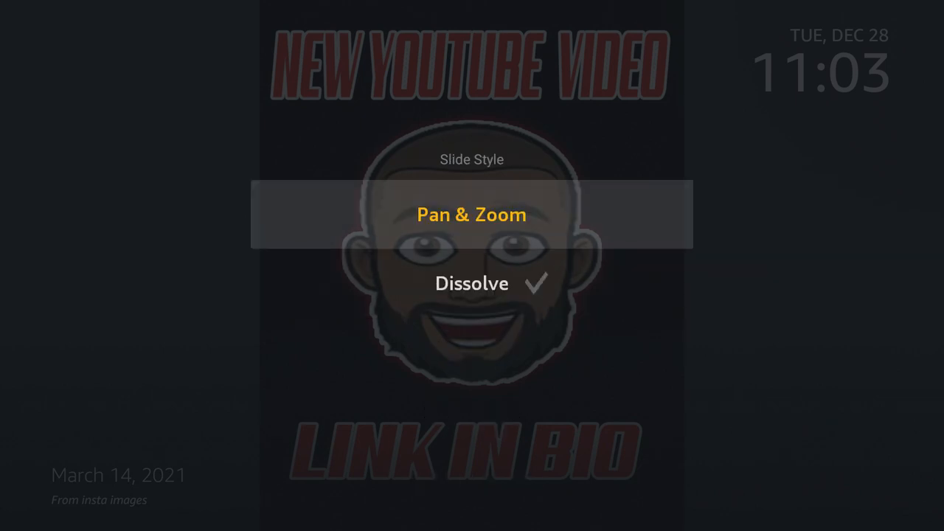
{"action": "left_click", "coordinate": [471, 214]}
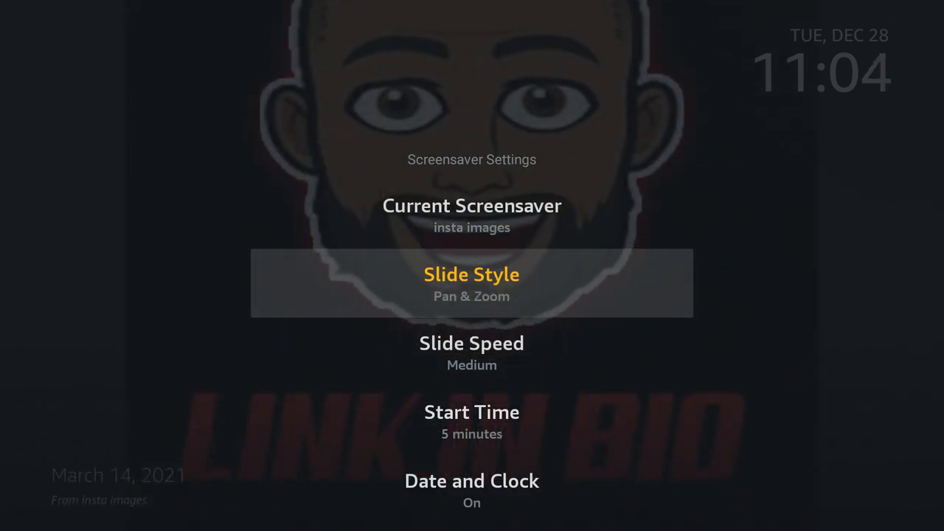
{"action": "left_click", "coordinate": [472, 354]}
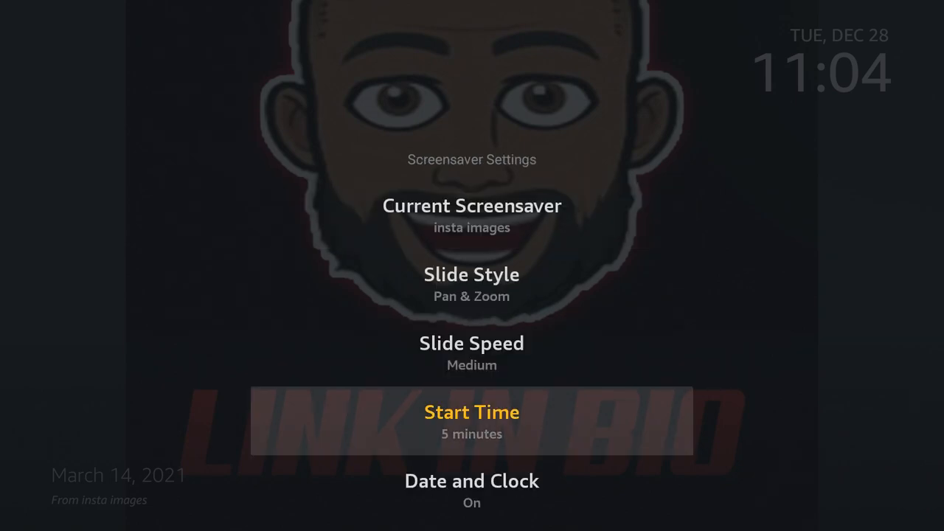
{"action": "left_click", "coordinate": [471, 411]}
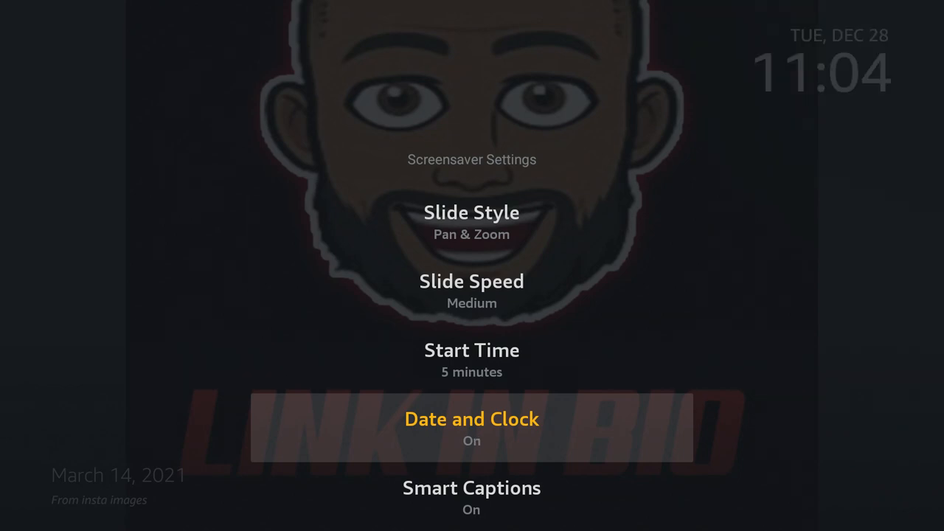
{"action": "scroll", "scroll_direction": "down", "scroll_amount": 3}
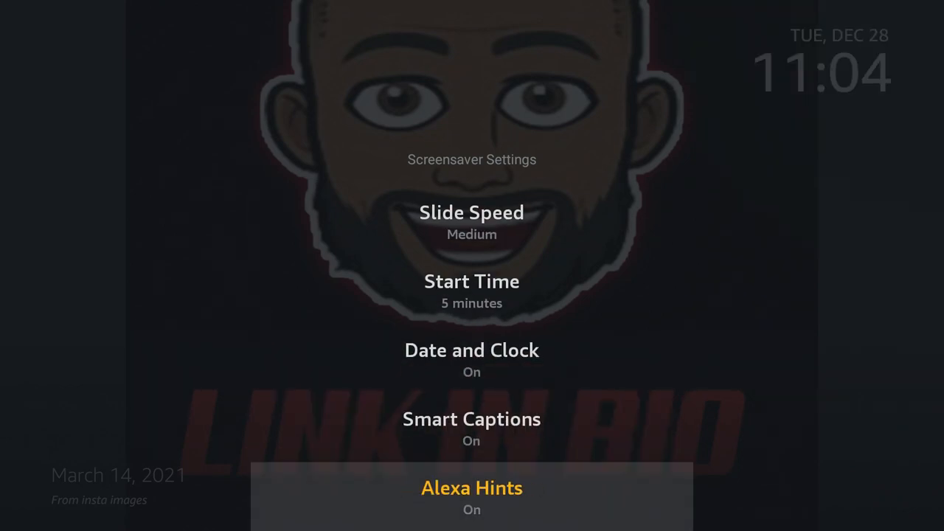
{"action": "key", "text": "Up"}
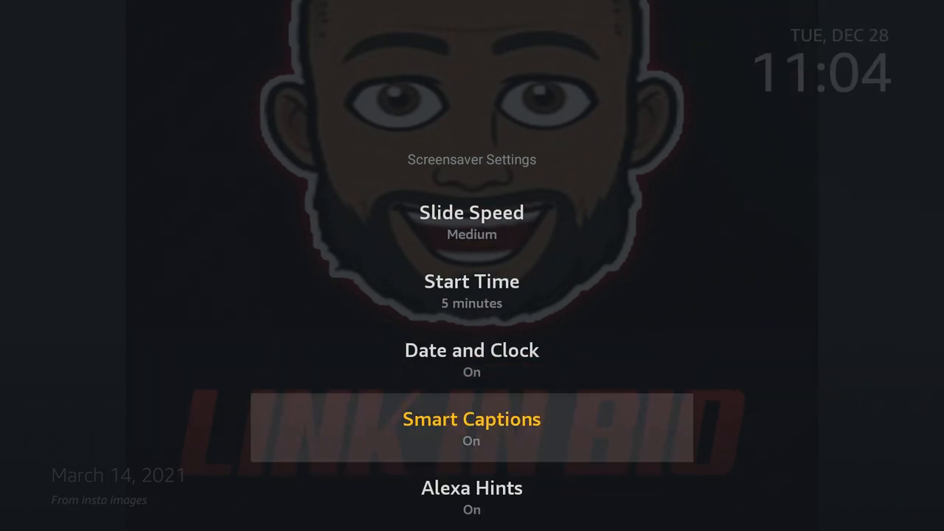
{"action": "scroll", "scroll_direction": "down", "scroll_amount": 3}
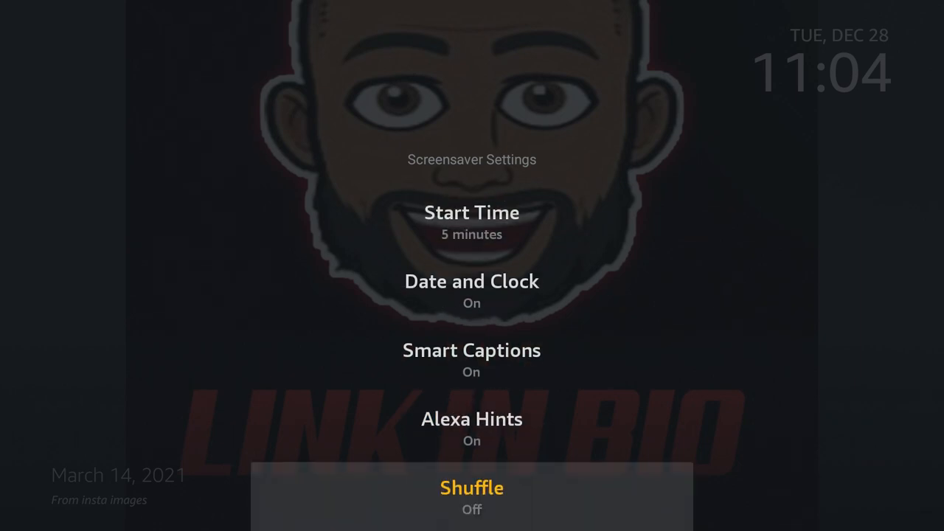